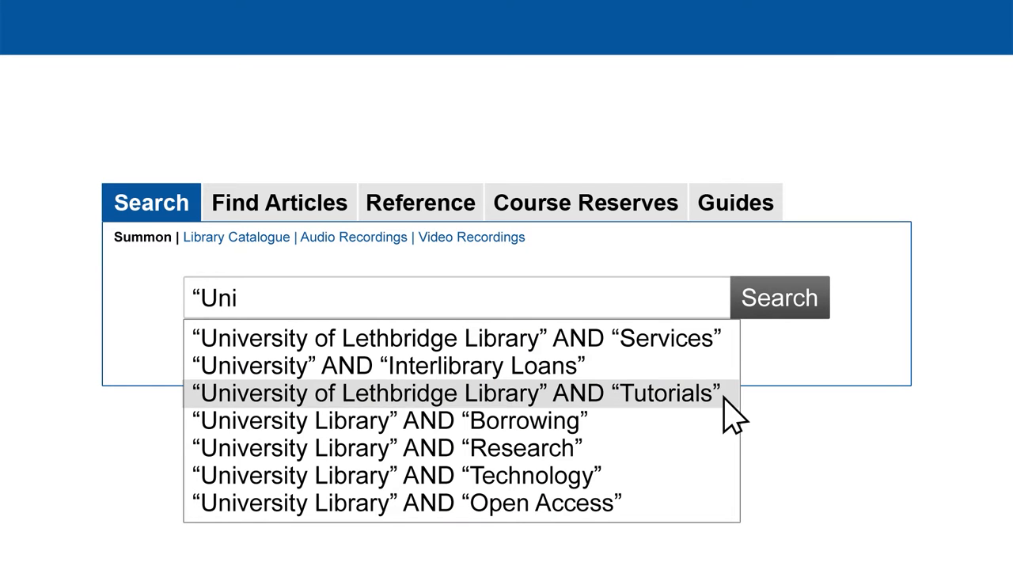
Enter 'social media OR Facebook OR Twitter OR Instagram' as the first search row.
left_click(455, 393)
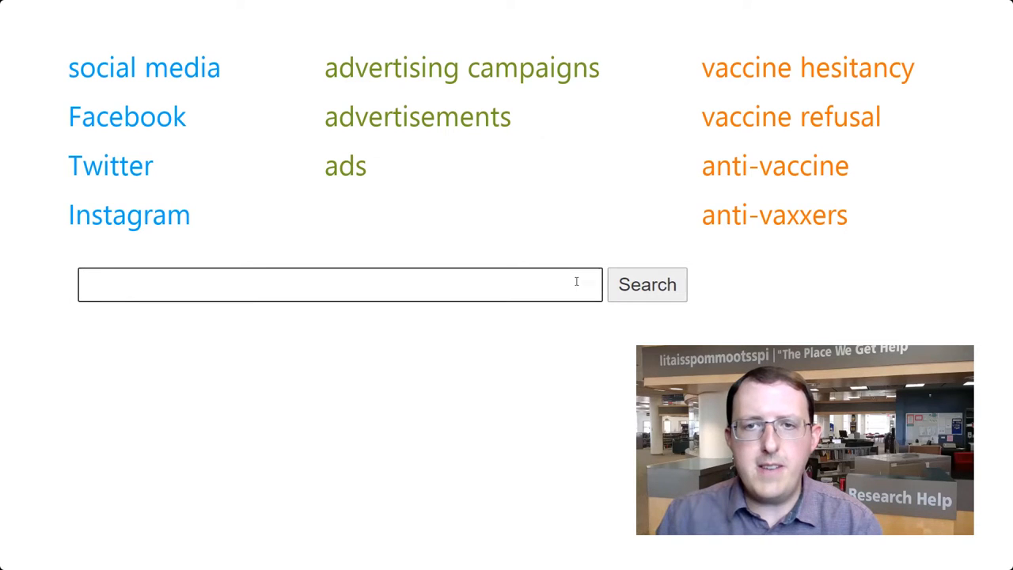
type("social media Facebook Twitter Instagram")
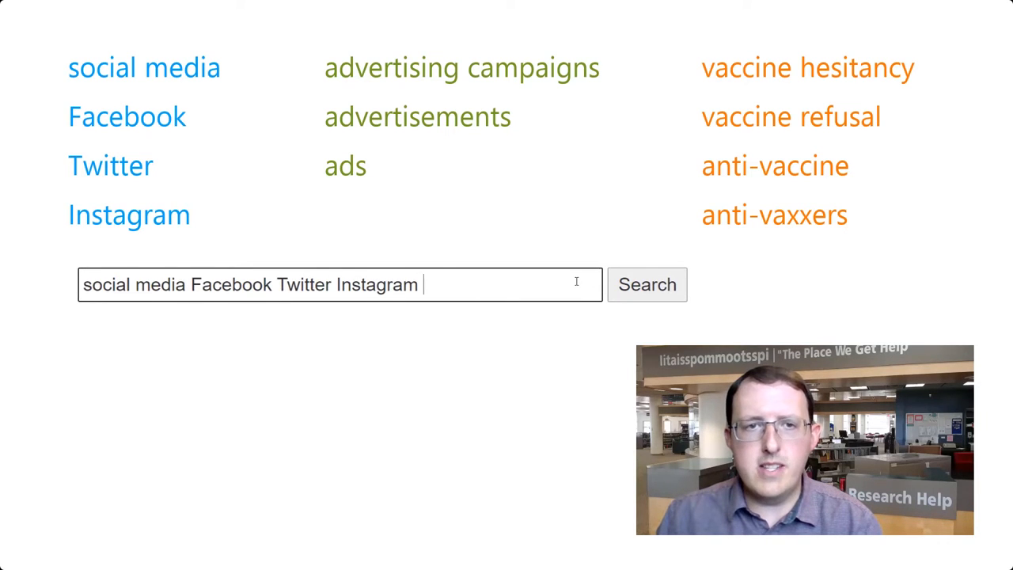
type("advertising campaigns advertisements")
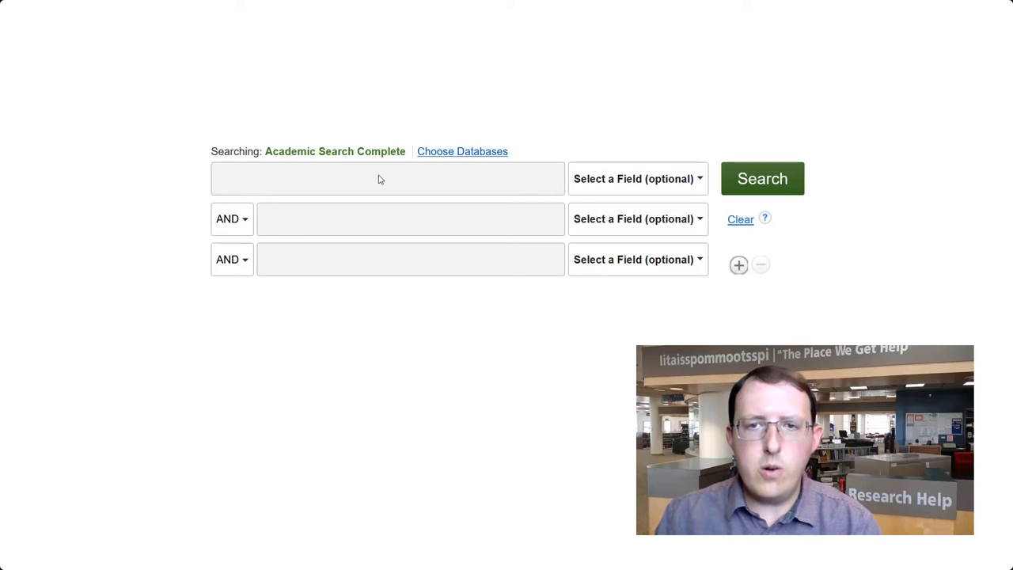
type("social media OR Facebook")
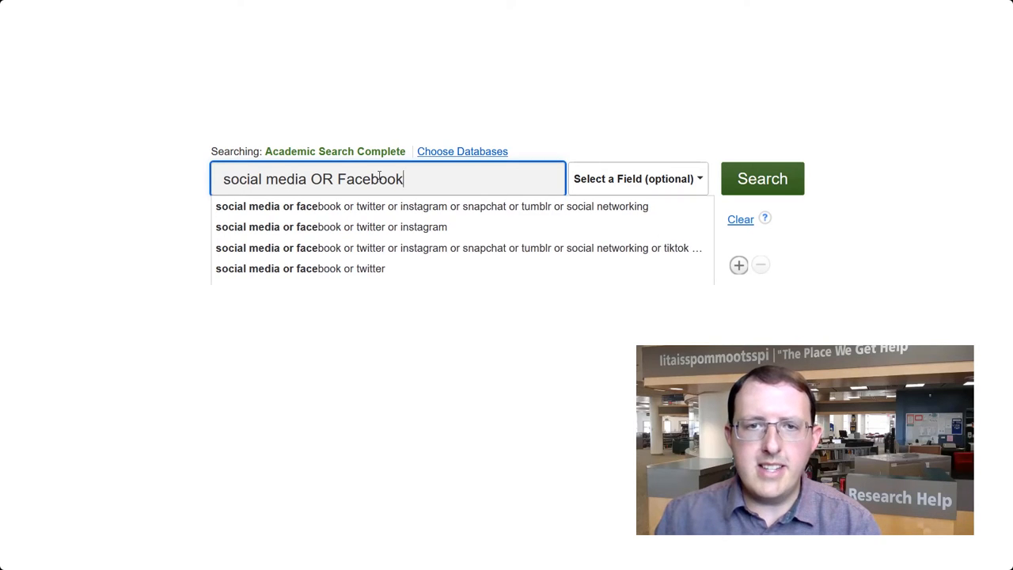
type("OR Twitter OR Instagram")
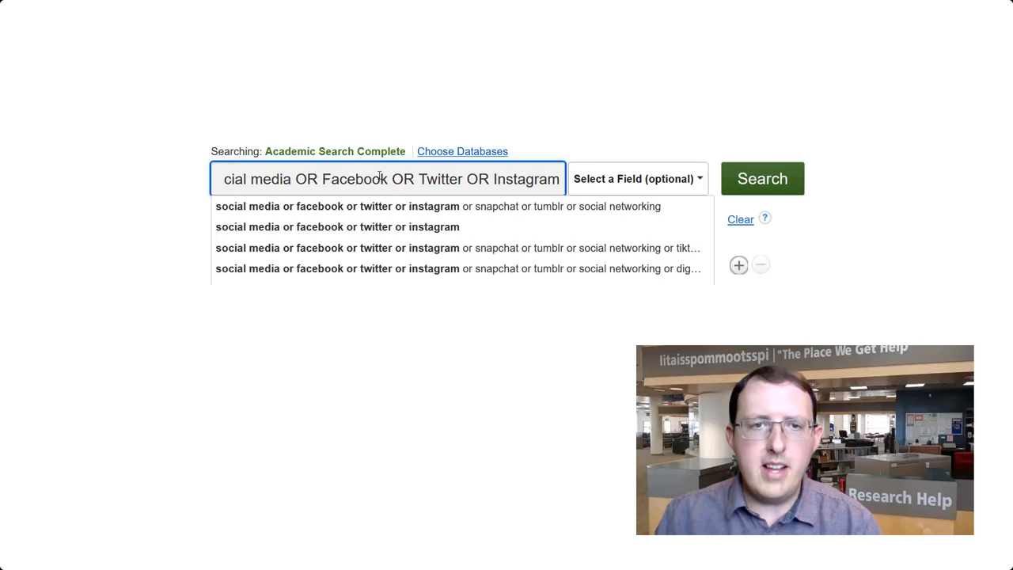
left_click(739, 265)
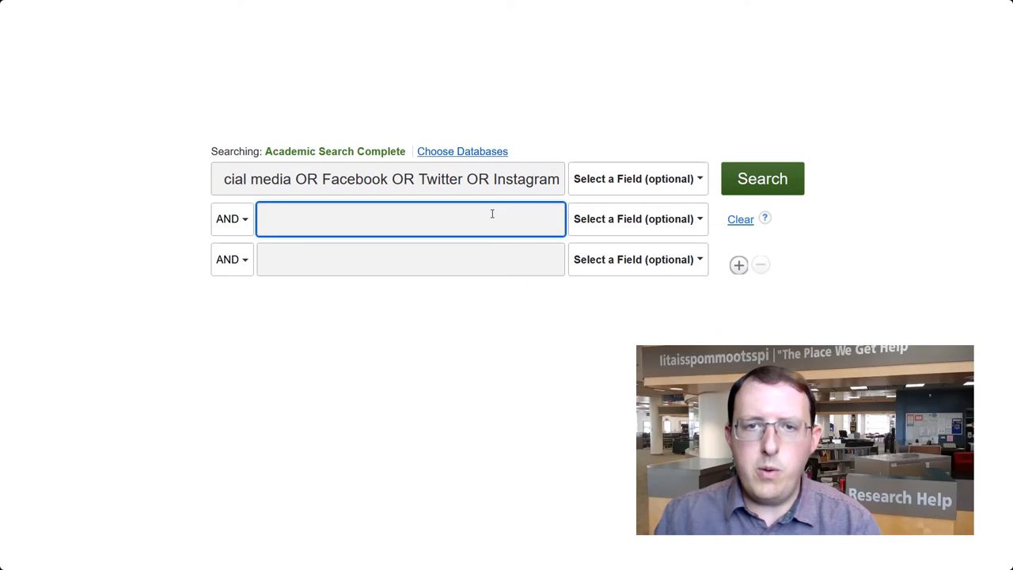
Add 'advertising campaigns OR advertisements OR ads' and 'vaccine hesitancy OR vaccine refusal OR anti-vaccine OR anti-vaxxers'.
type("advertising campaigns OR ad")
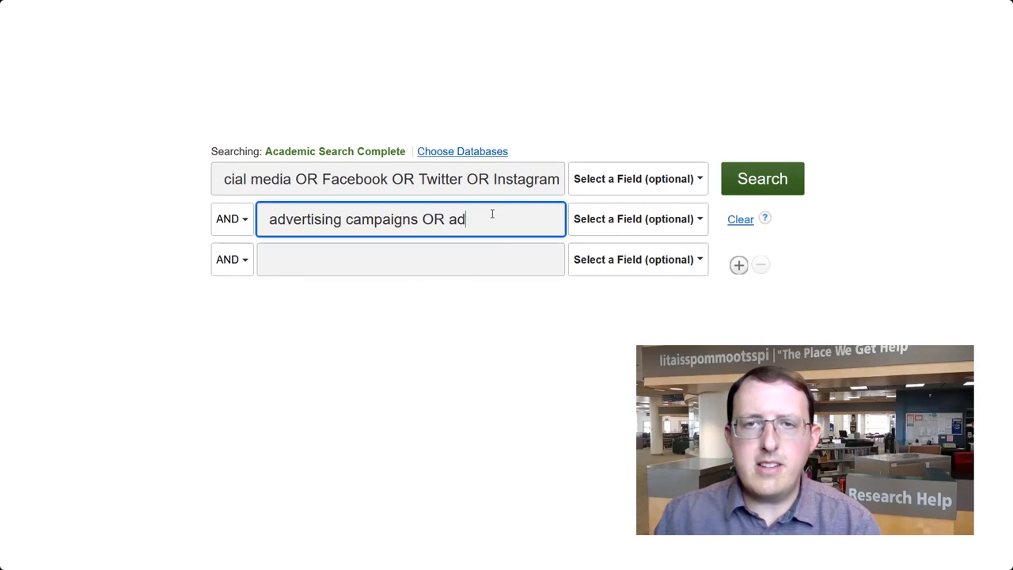
type("vertisements OR ads")
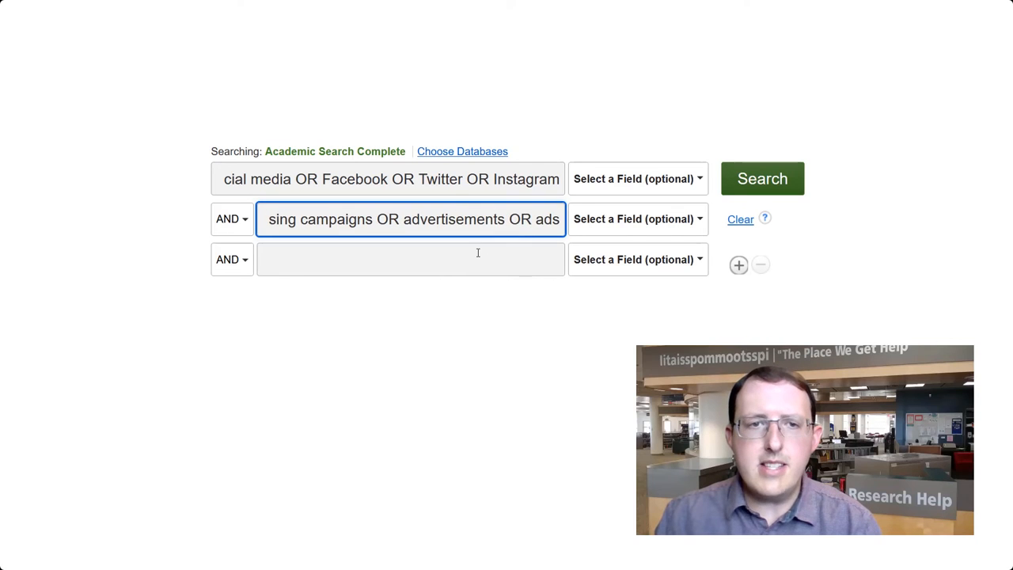
type("vaccine hesitancy OR v")
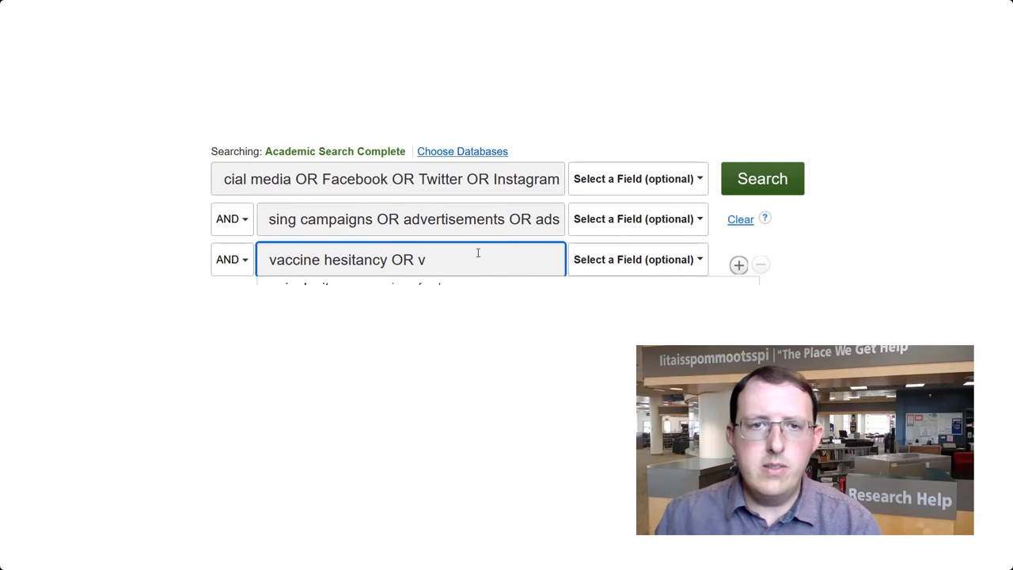
type("vaccine refusal OR anti-vaccine OR")
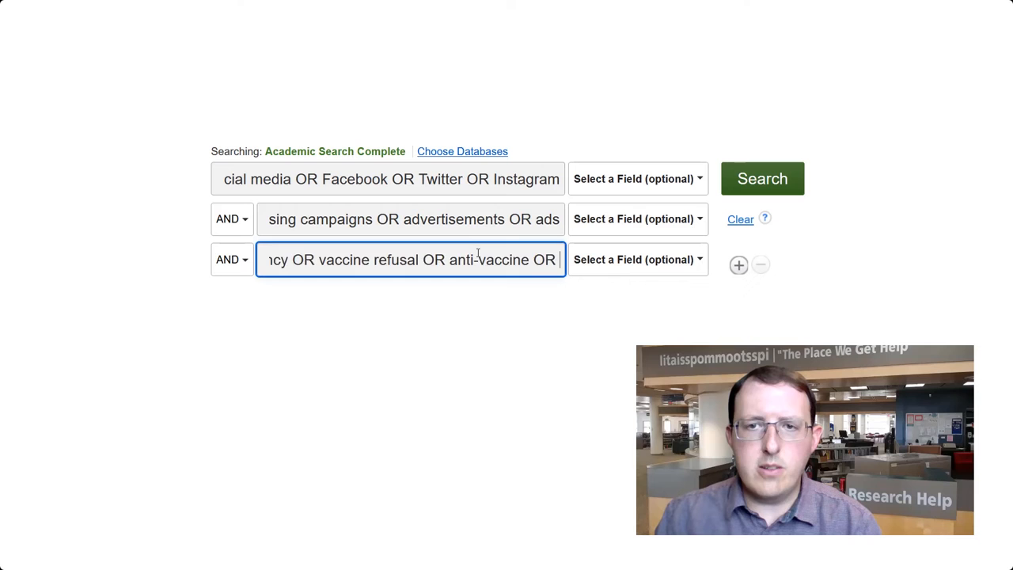
type("anti-vaxxers")
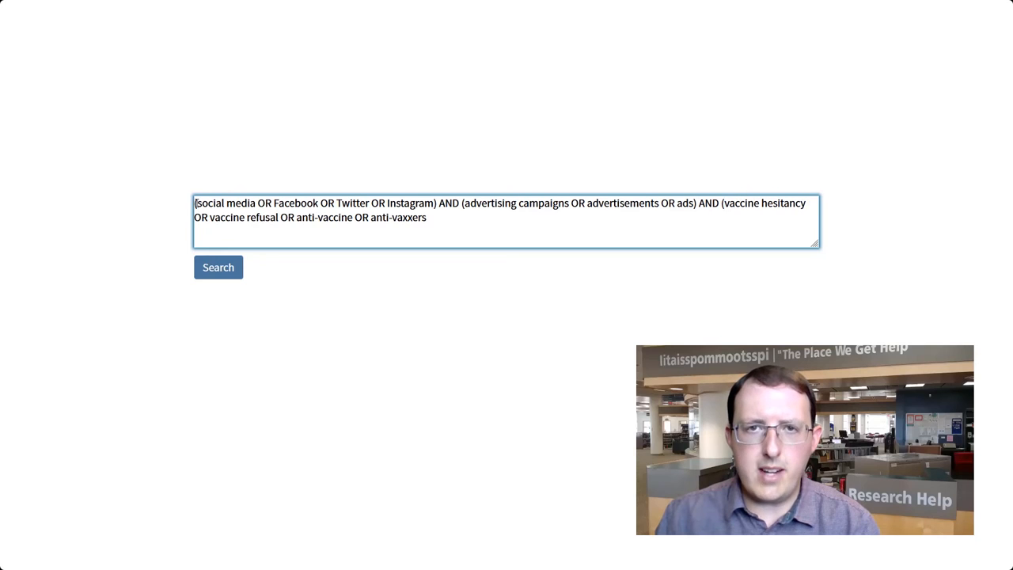
Type ')' after anti-vaxxers to close the vaccine hesitancy group.
type(")")
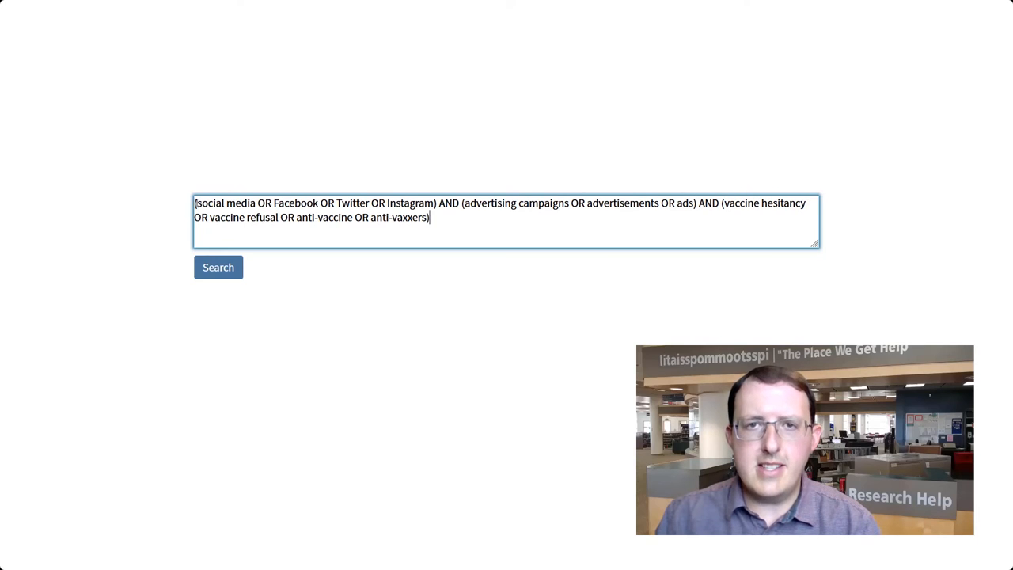